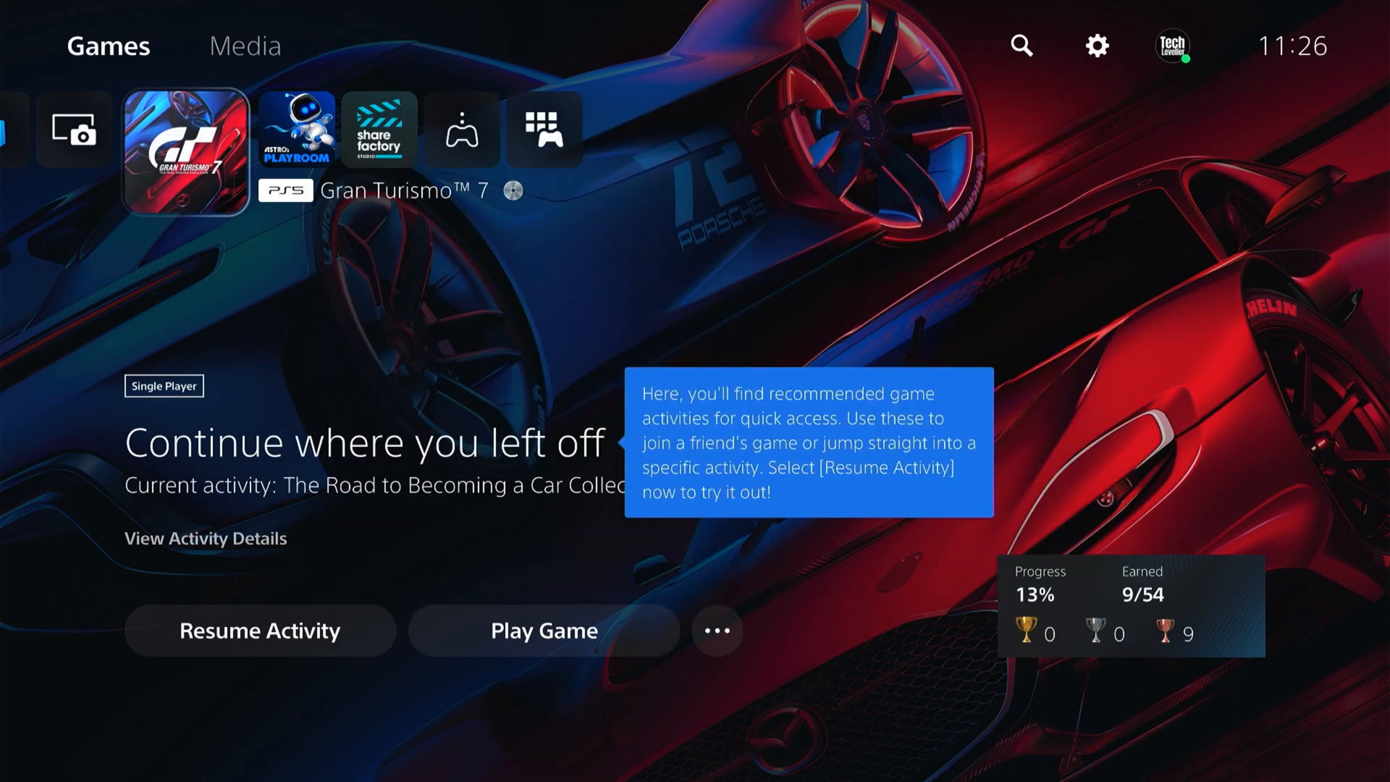
# Bring up the Control Center over the home screen and highlight Game Base
pyautogui.press('PS')
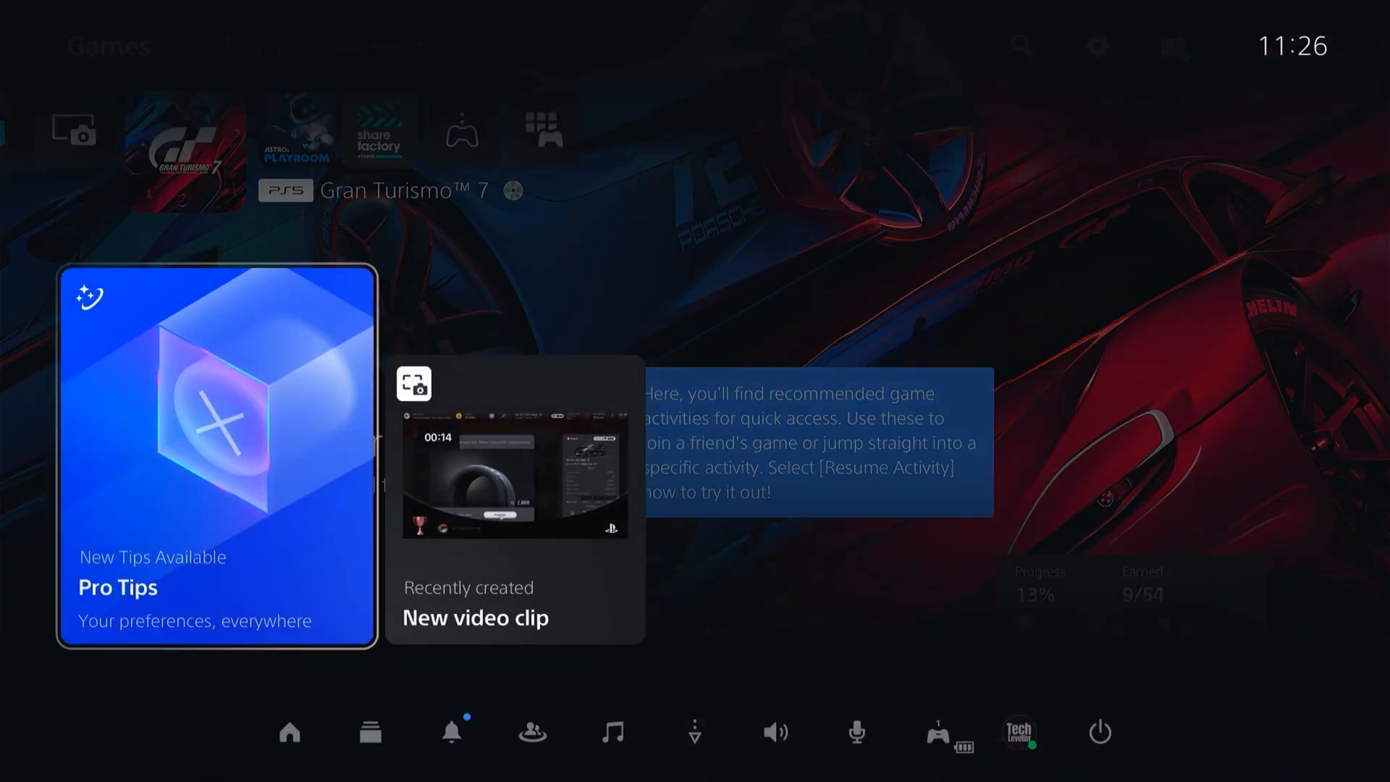
pyautogui.click(531, 733)
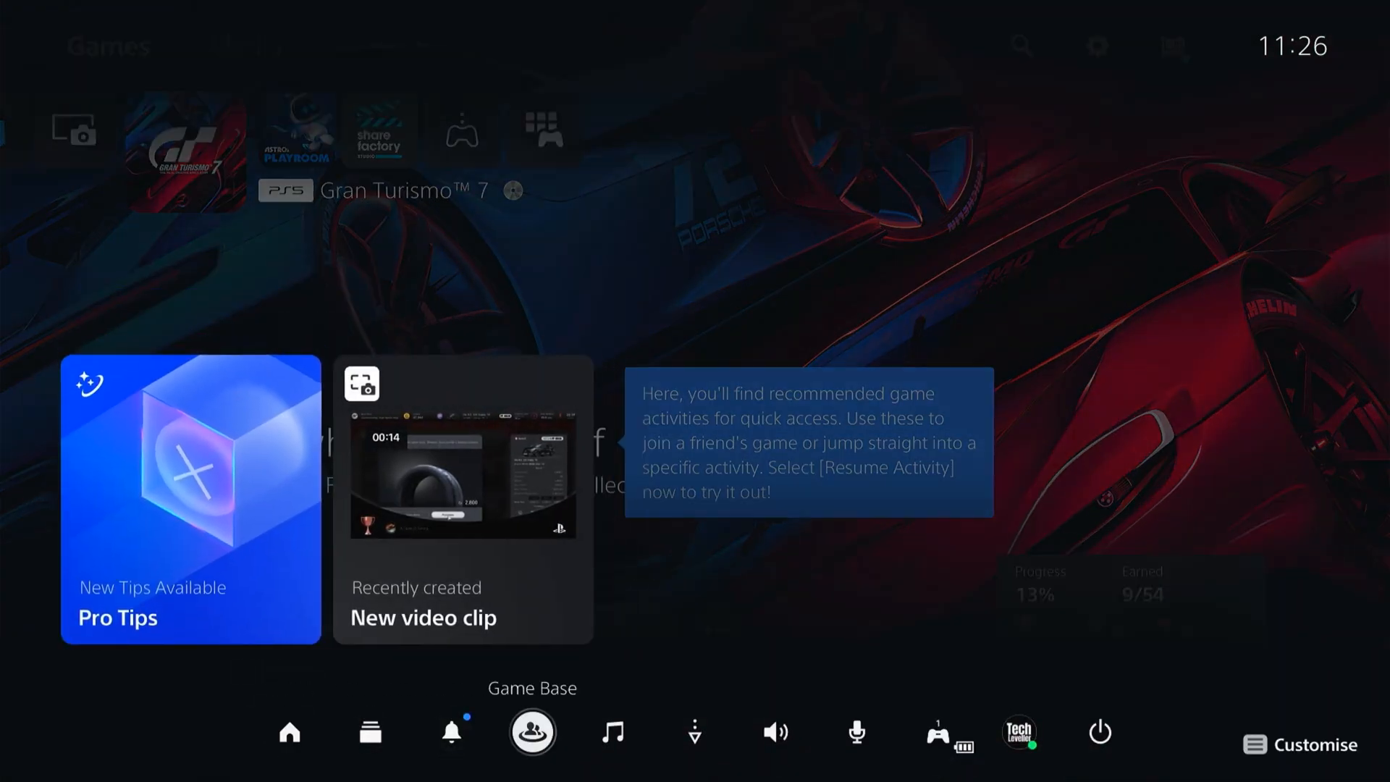
# Enter Game Base's Friends section and start Search for Players
pyautogui.click(531, 733)
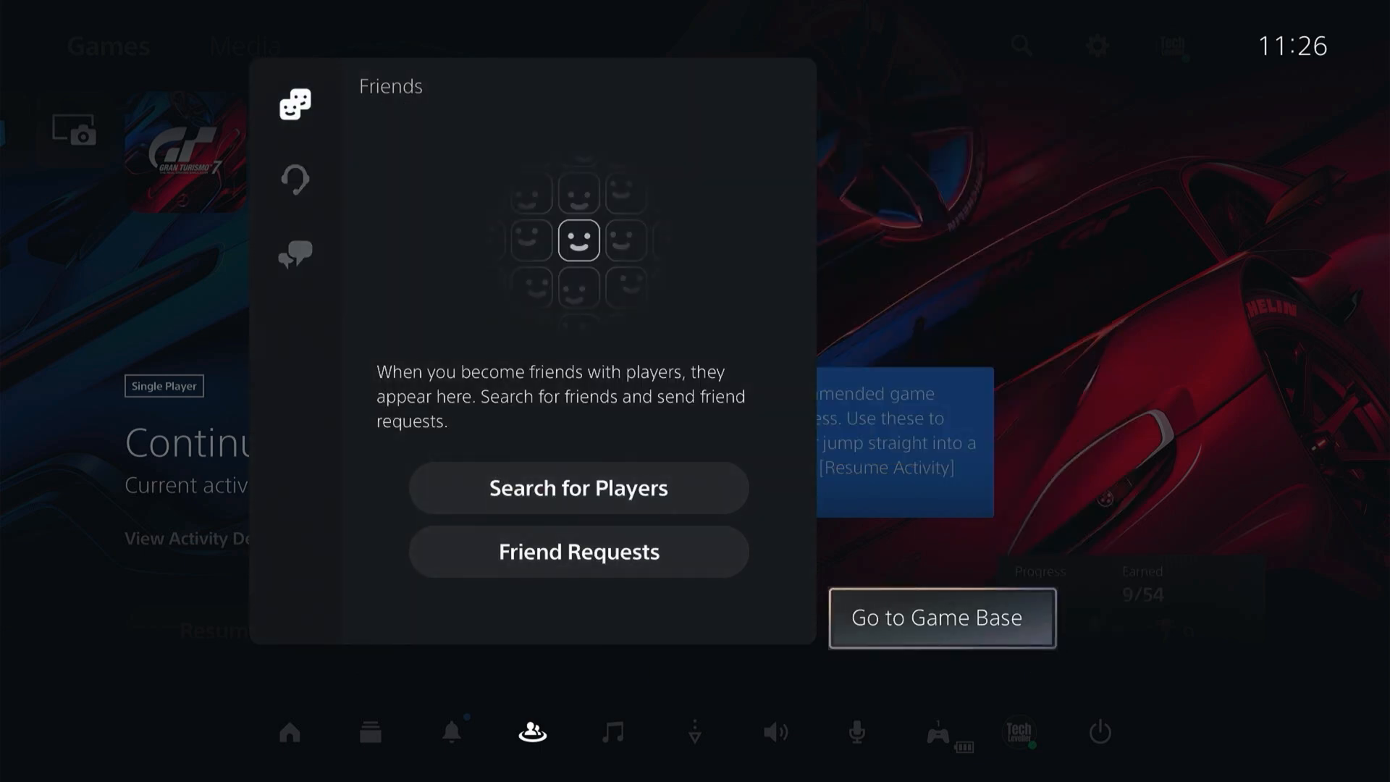
pyautogui.click(940, 619)
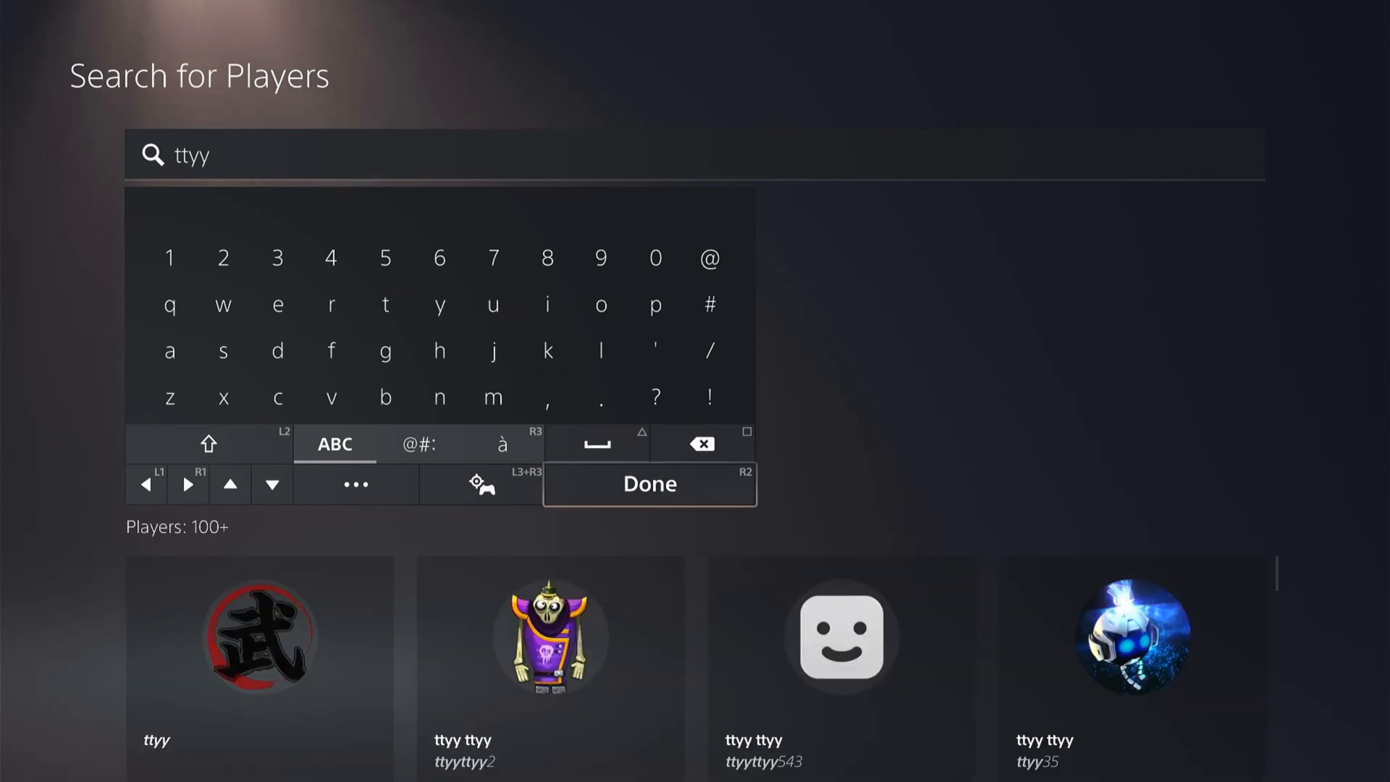
# Confirm the search term 'ttyy' with Done to list the matching players
pyautogui.click(649, 484)
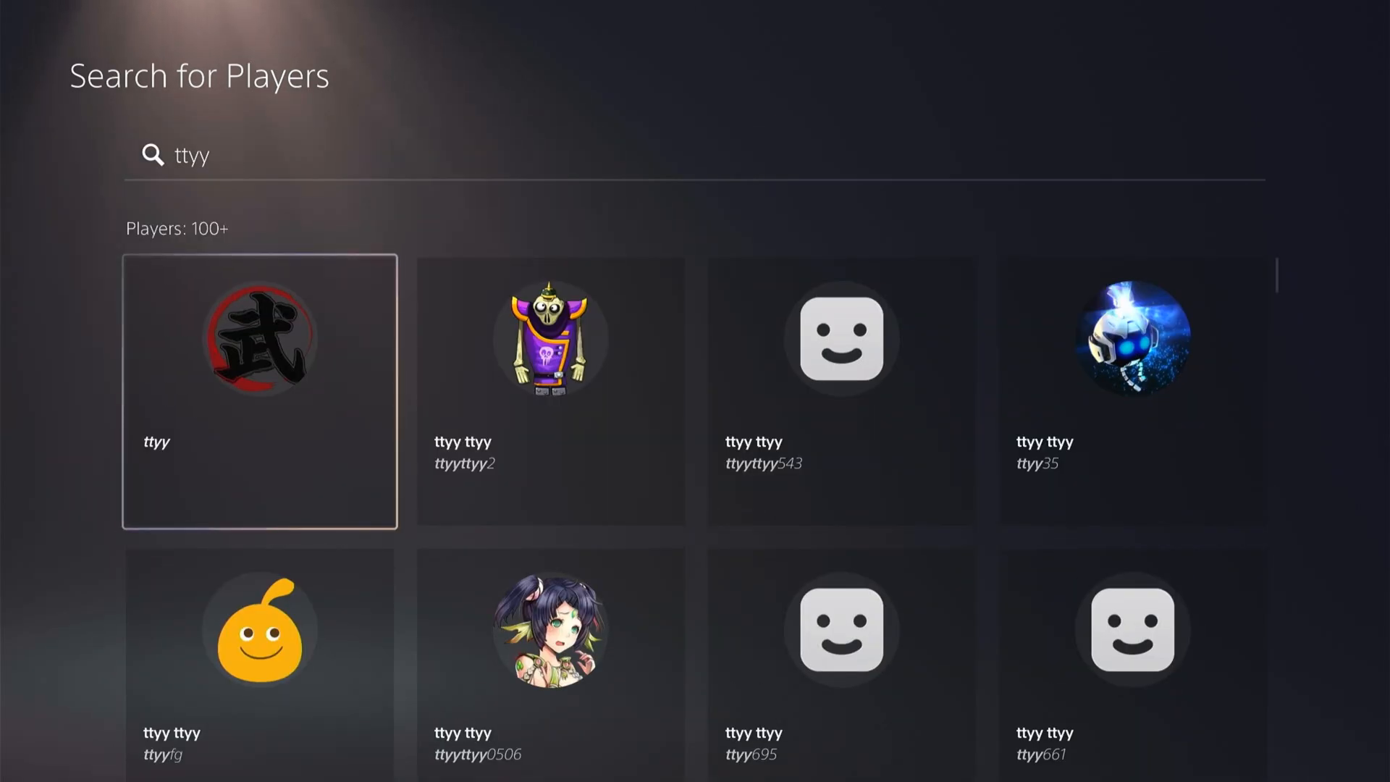
# View the first 'ttyy' result's profile on its Shared tab with the More menu showing Report and Block
pyautogui.click(259, 388)
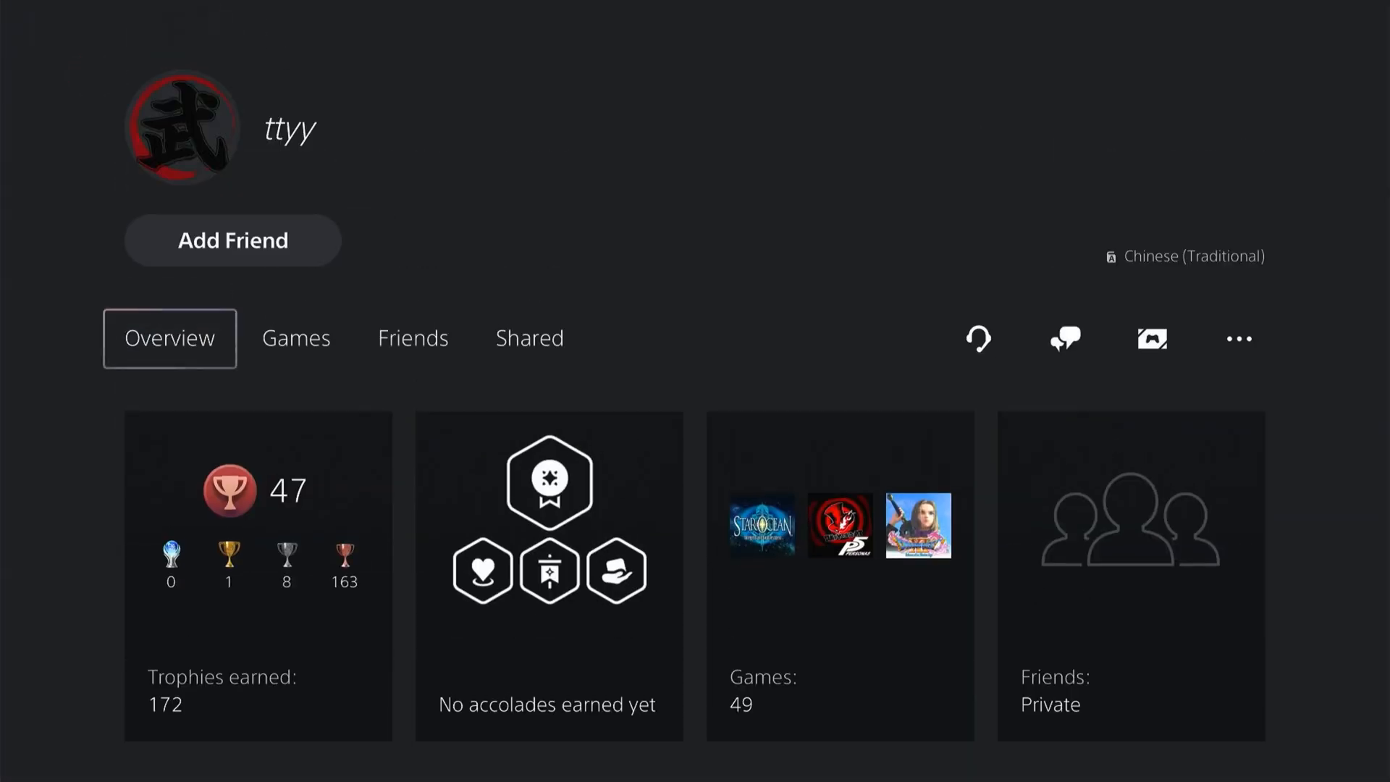
pyautogui.click(529, 338)
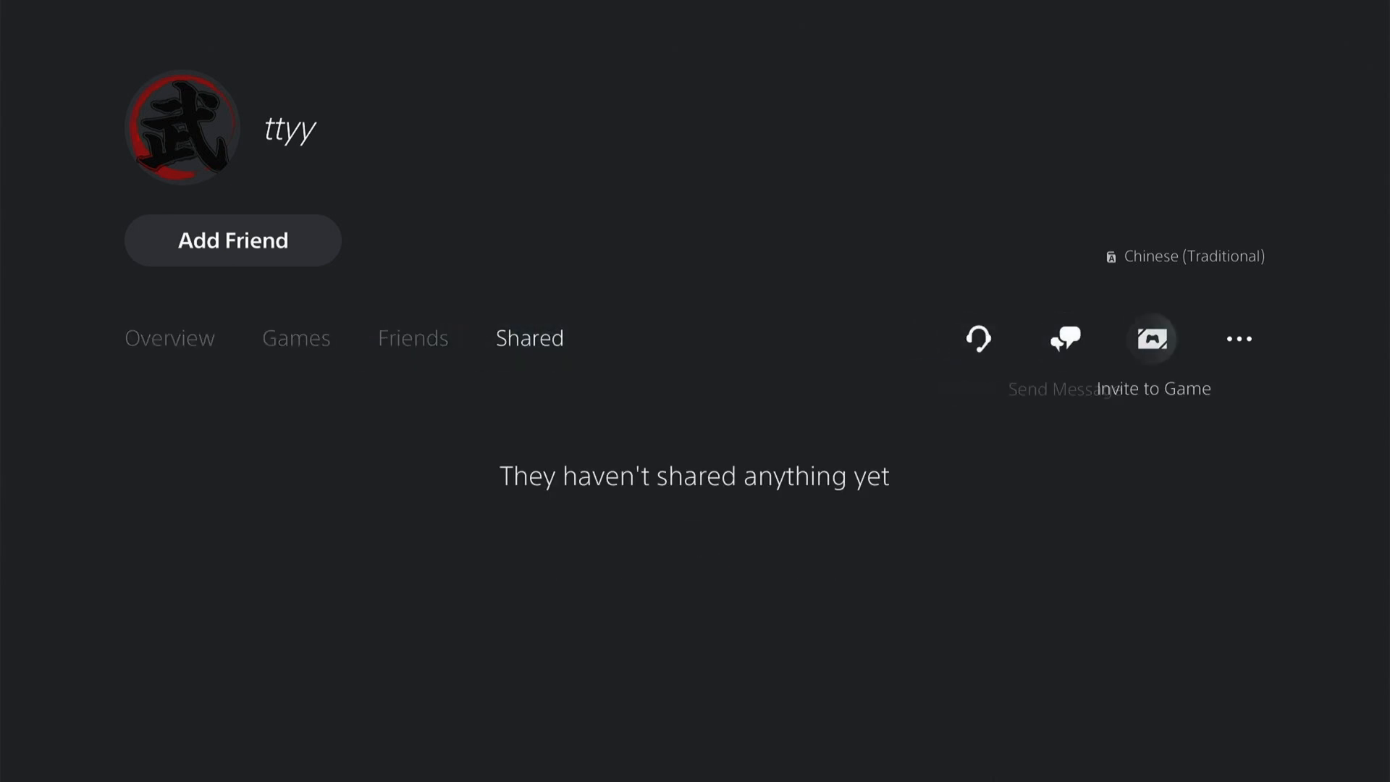
pyautogui.click(1239, 338)
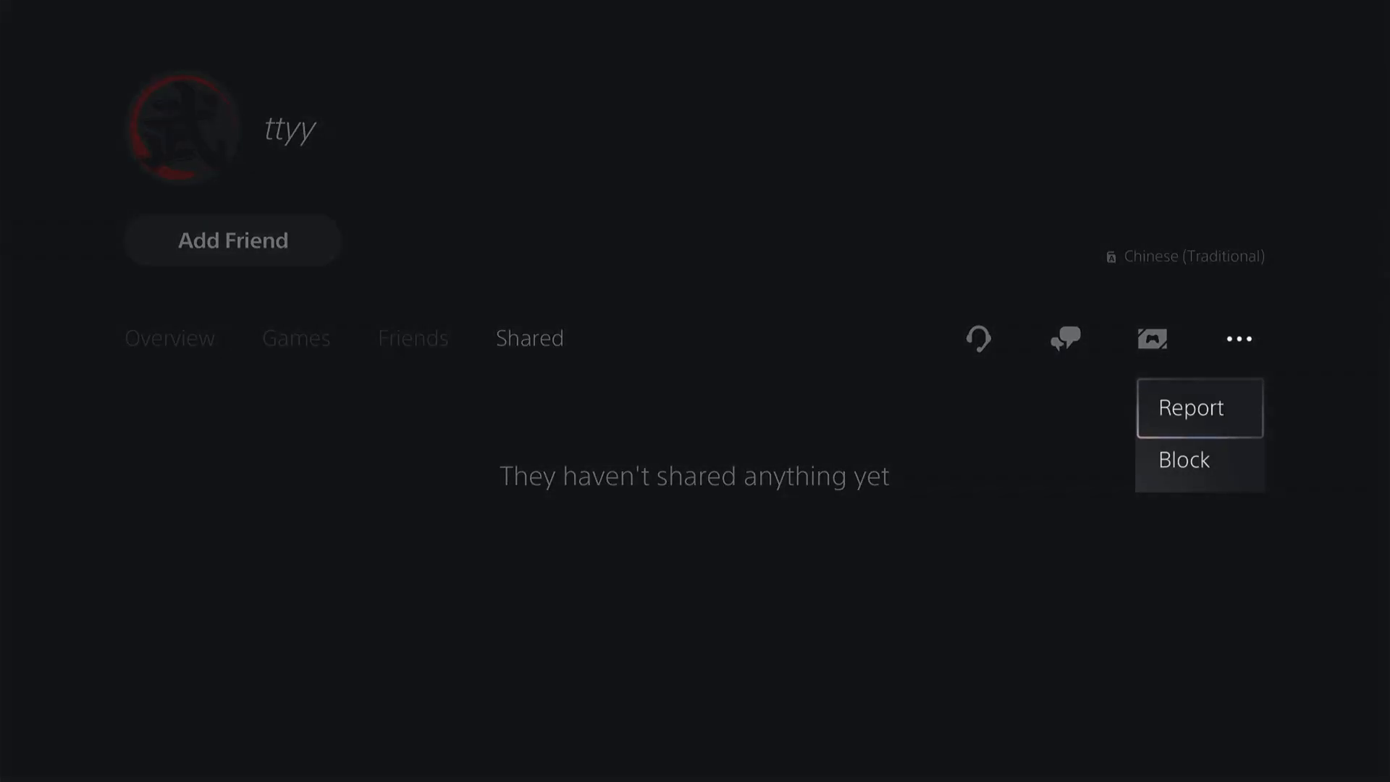